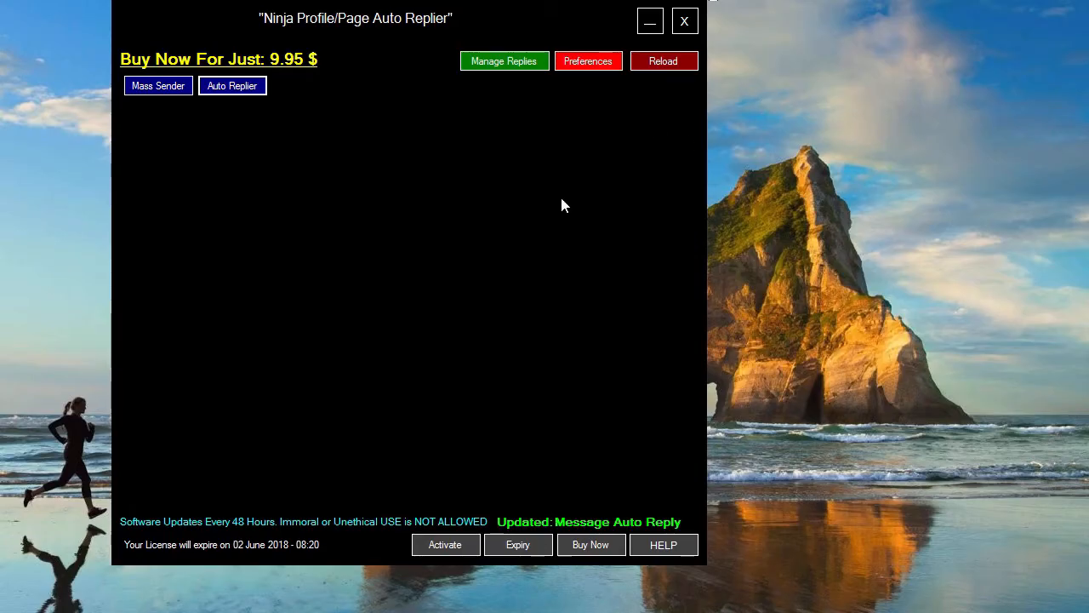
# Open a new Facebook Message Auto Replier form and toggle from MY PROFILE back to PAGE
pyautogui.click(232, 85)
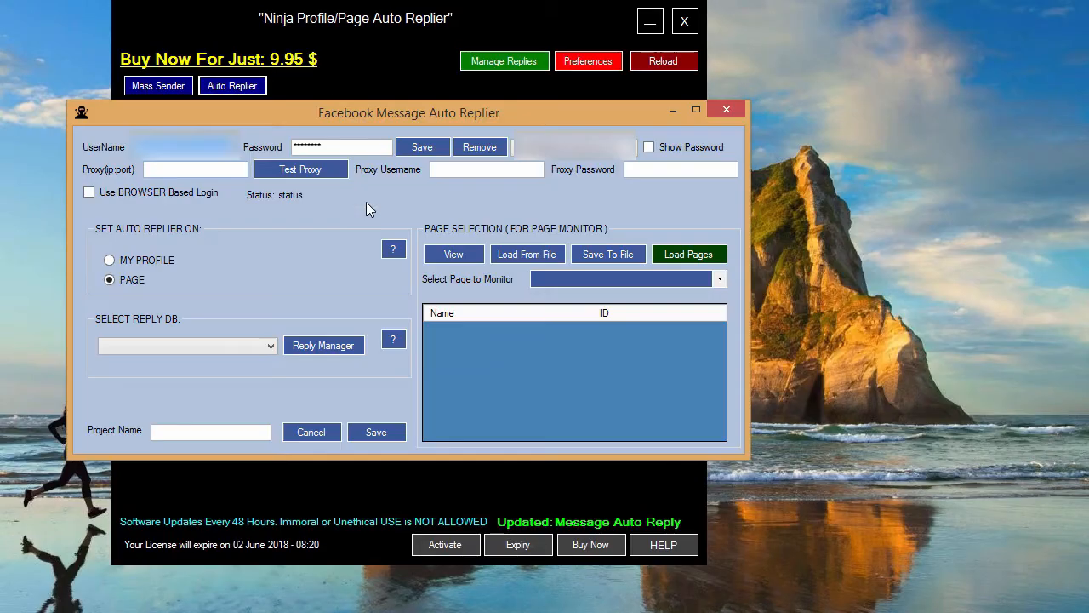
pyautogui.moveTo(289, 317)
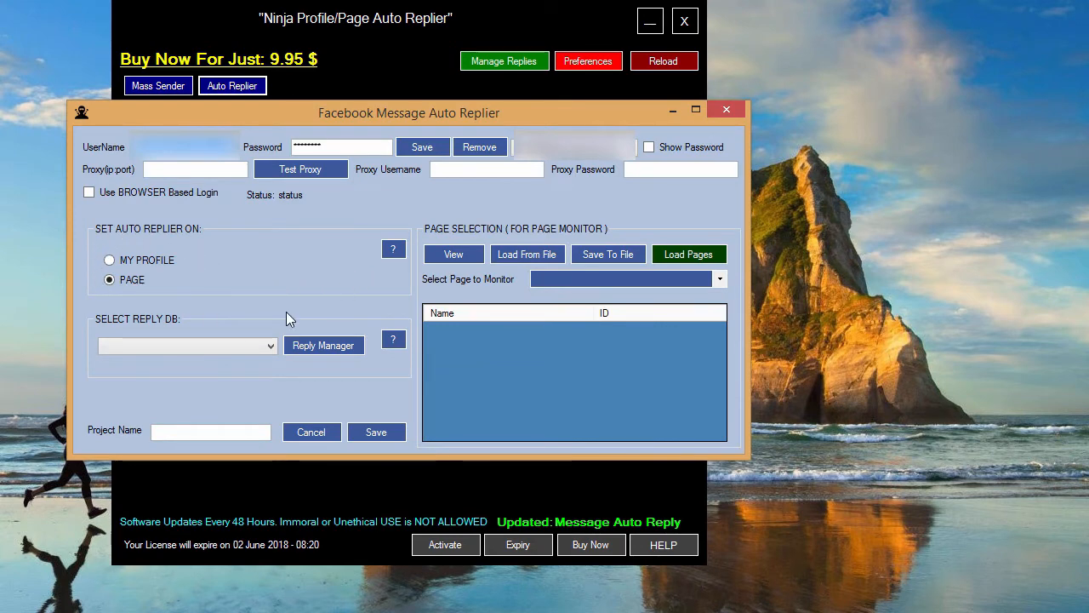
pyautogui.moveTo(198, 319)
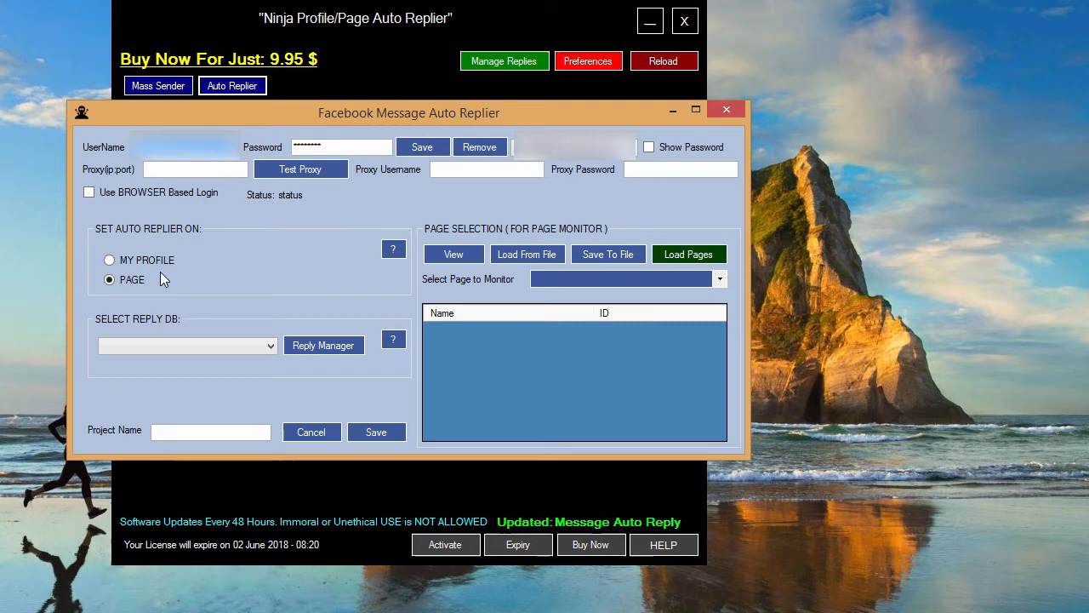
pyautogui.click(109, 259)
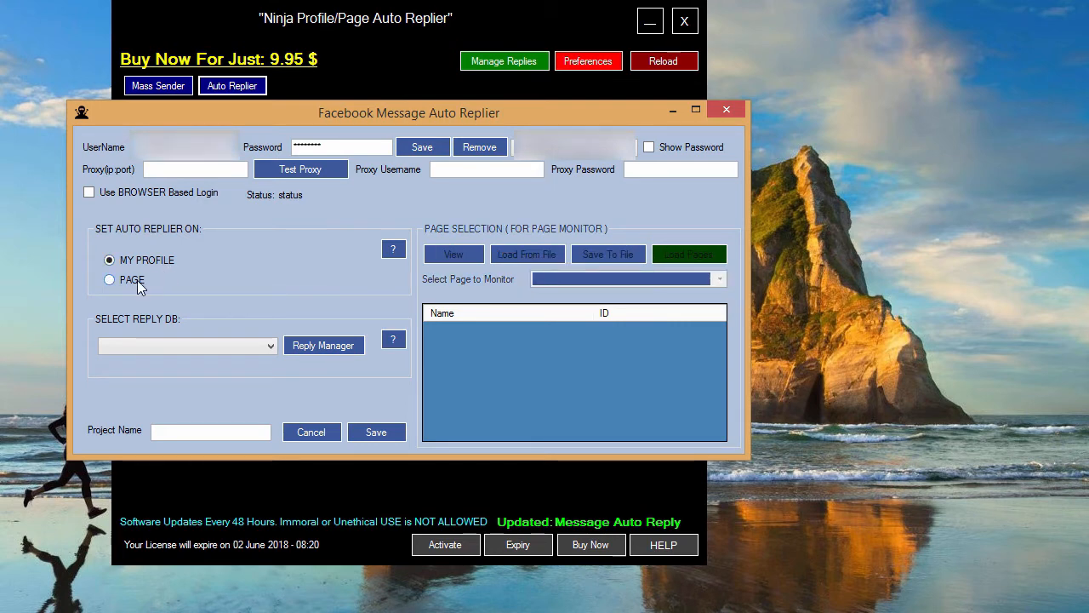
pyautogui.click(109, 280)
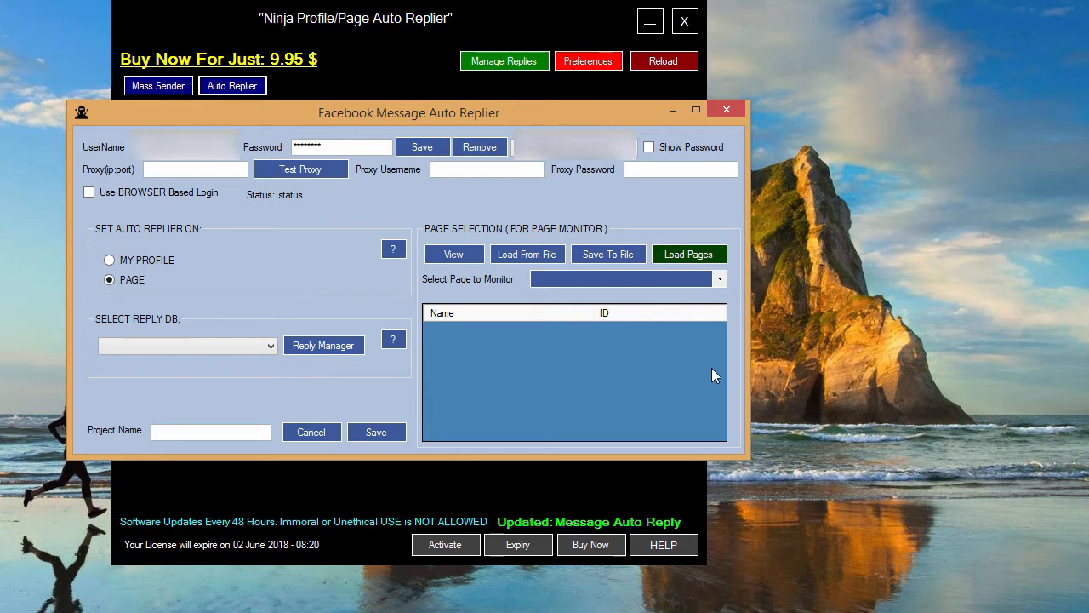
pyautogui.moveTo(528, 349)
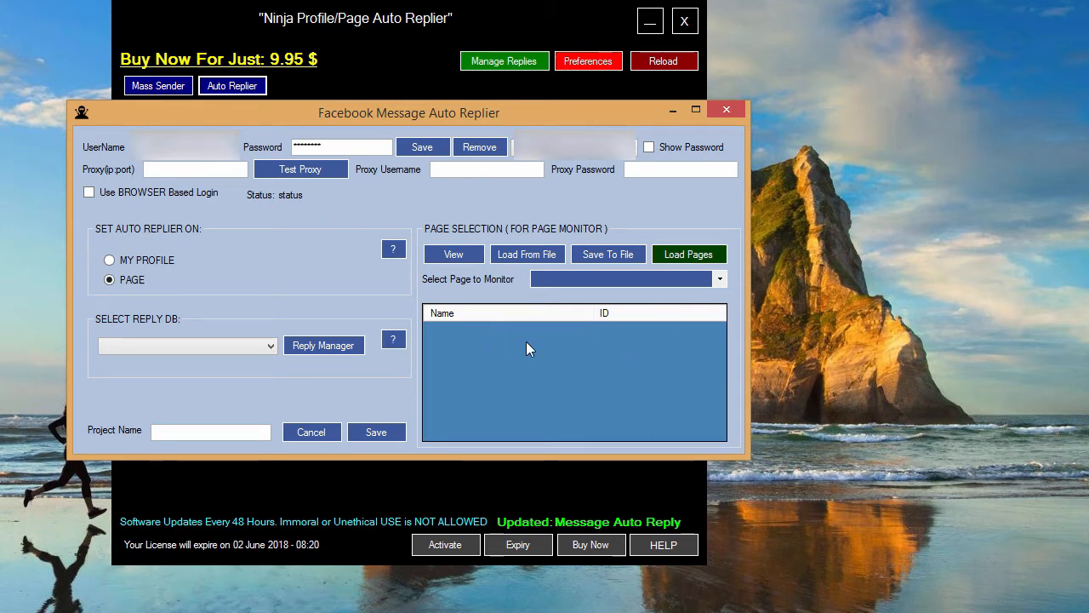
pyautogui.moveTo(316, 253)
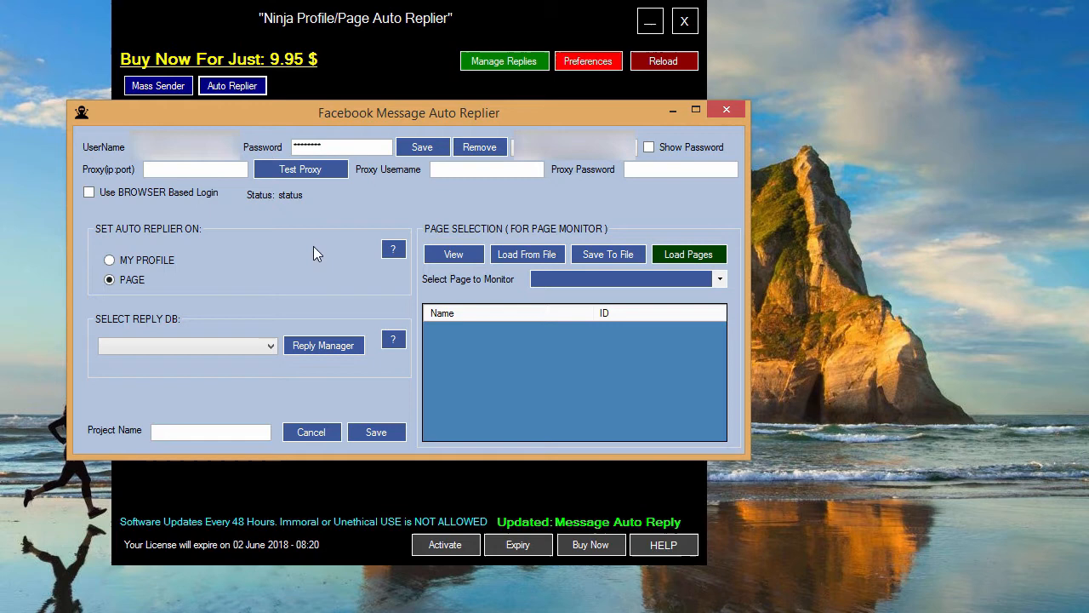
pyautogui.moveTo(170, 268)
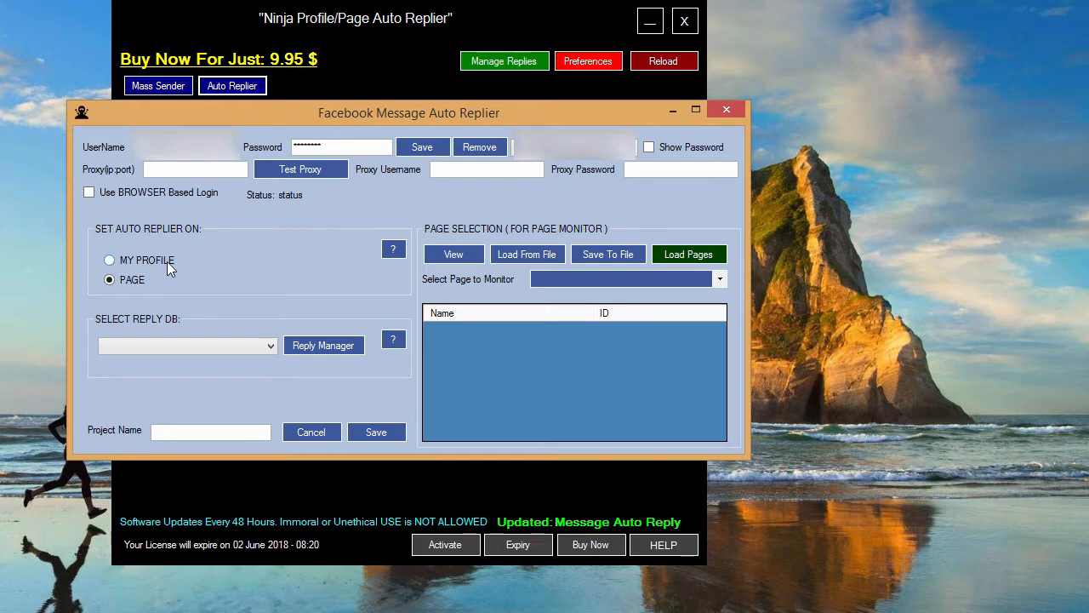
# Save project 'tetete' replying on MY PROFILE with Database1, then close the form
pyautogui.click(109, 260)
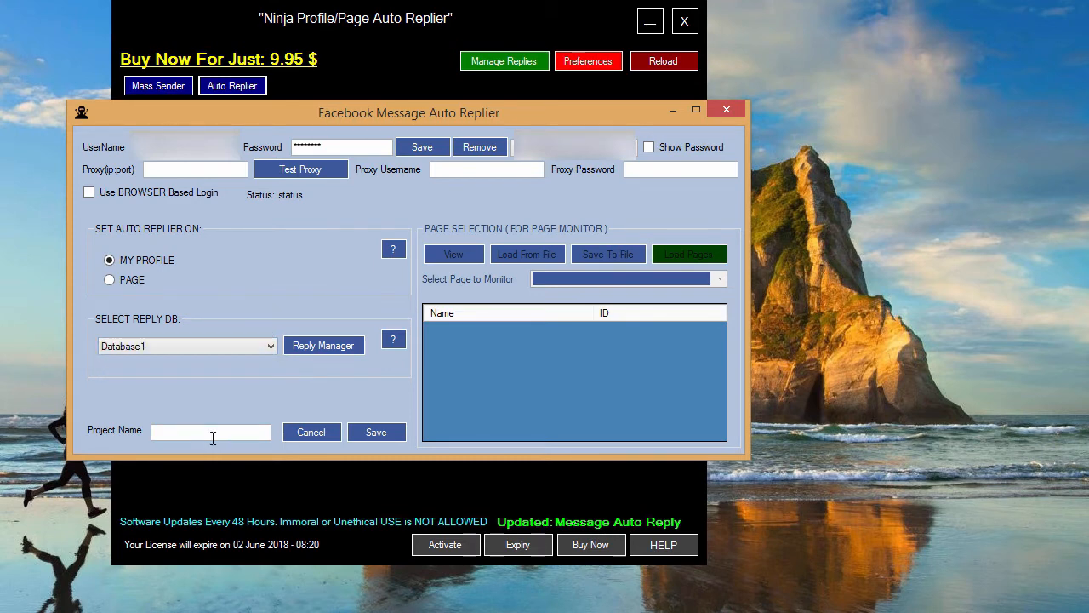
pyautogui.write('tetete')
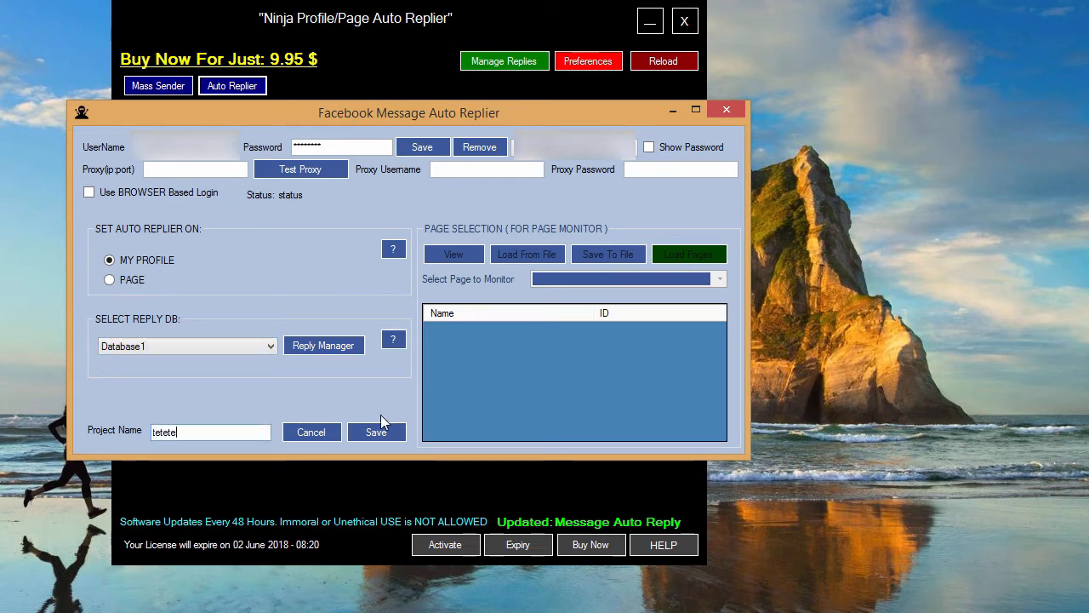
pyautogui.click(376, 432)
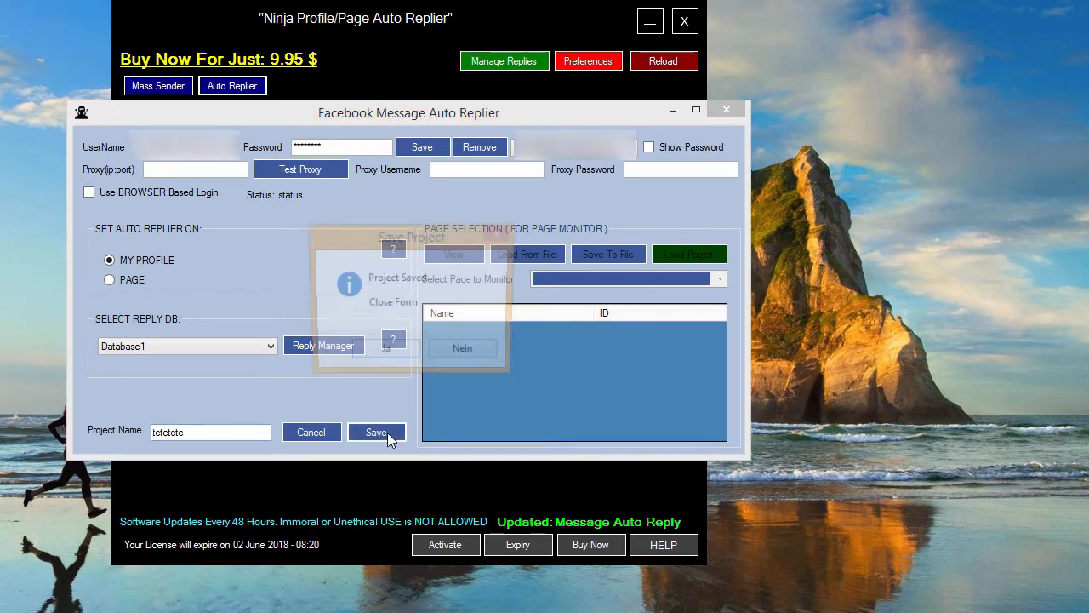
pyautogui.click(376, 432)
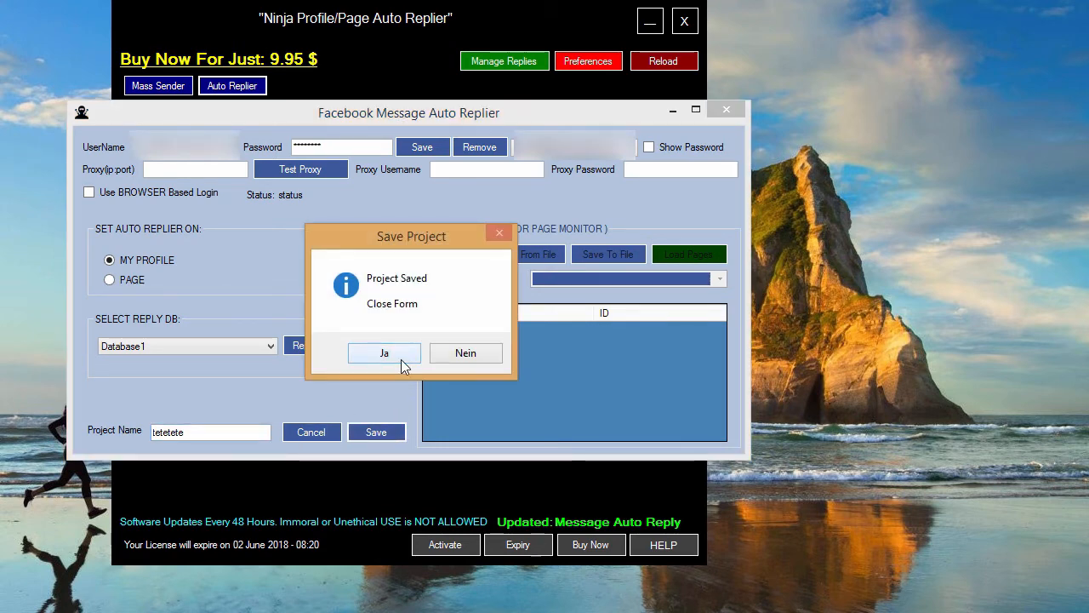
pyautogui.click(384, 353)
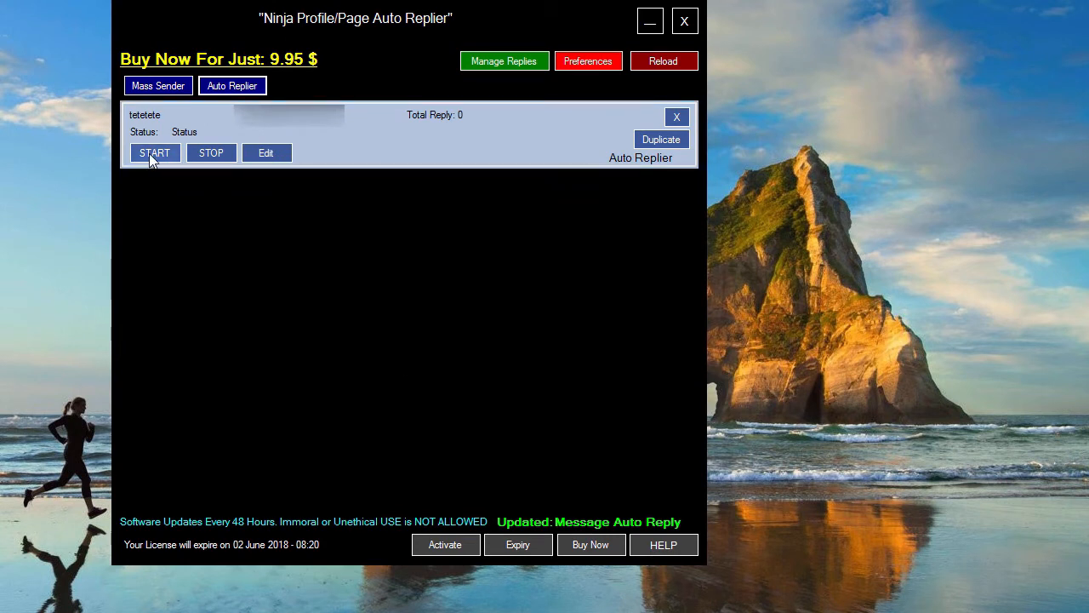
# Start the tetetete project so it logs in and begins replying
pyautogui.click(155, 152)
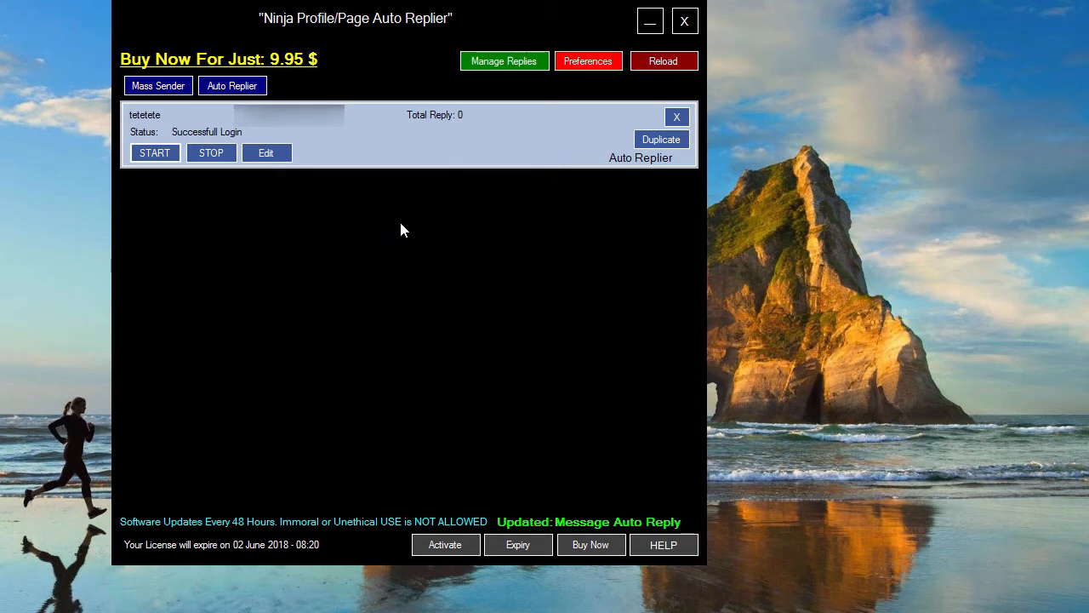
pyautogui.click(155, 152)
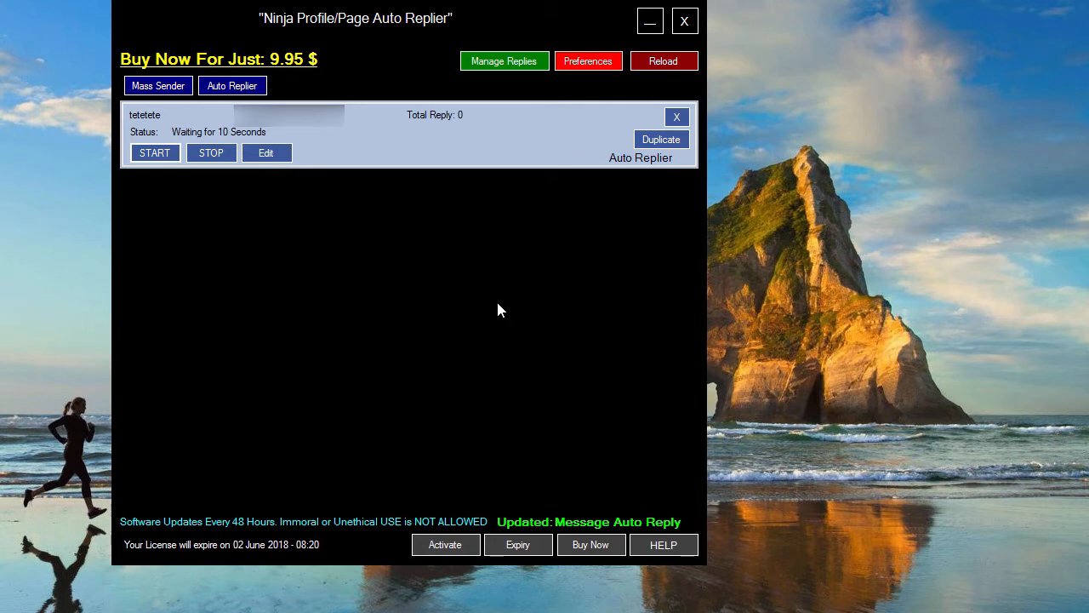
pyautogui.moveTo(504, 304)
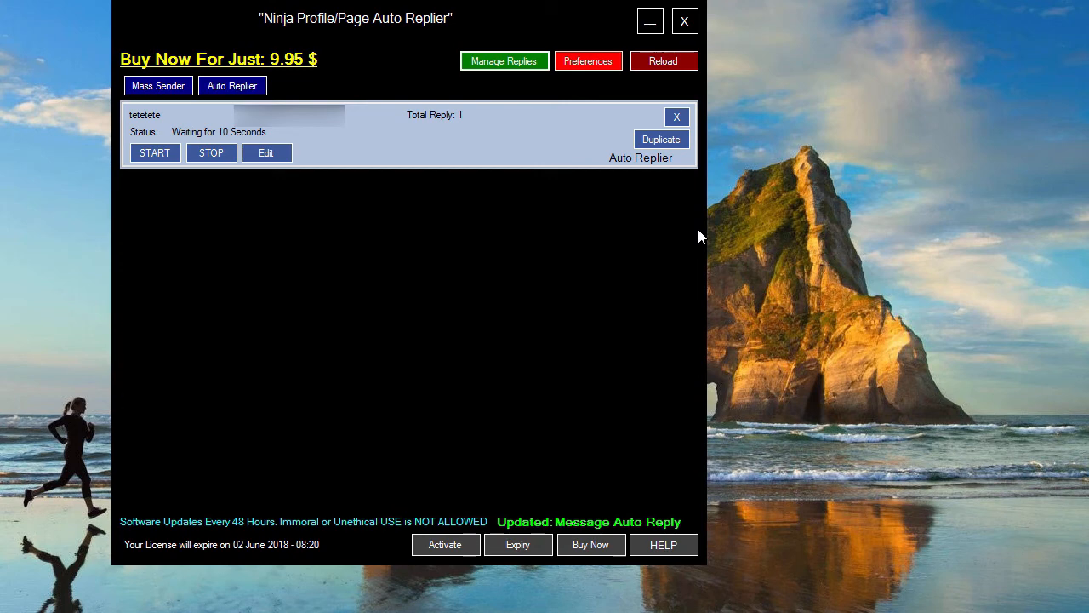
pyautogui.moveTo(497, 139)
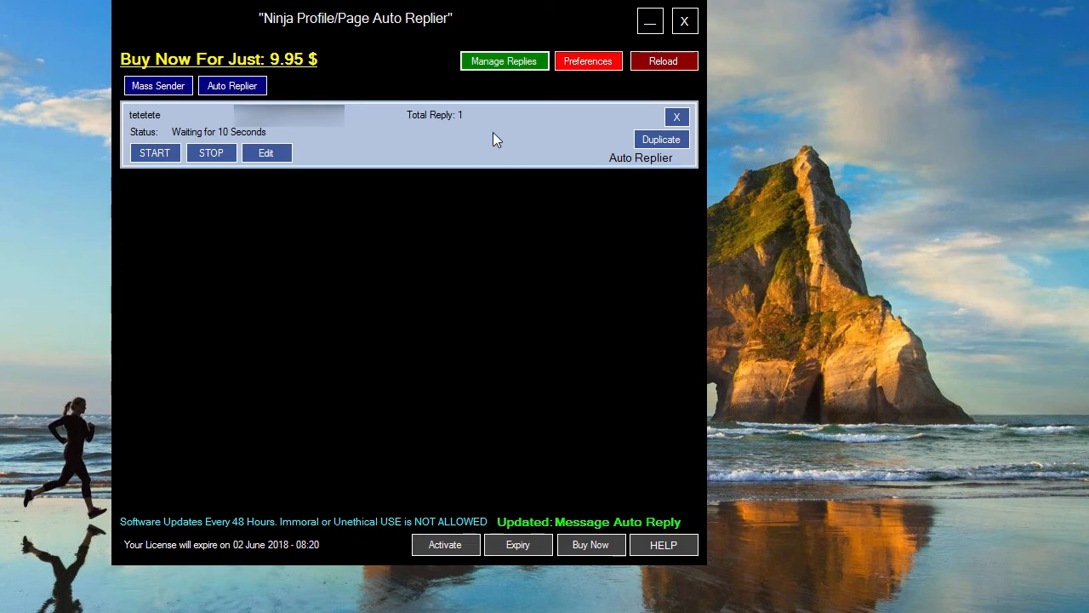
pyautogui.moveTo(543, 153)
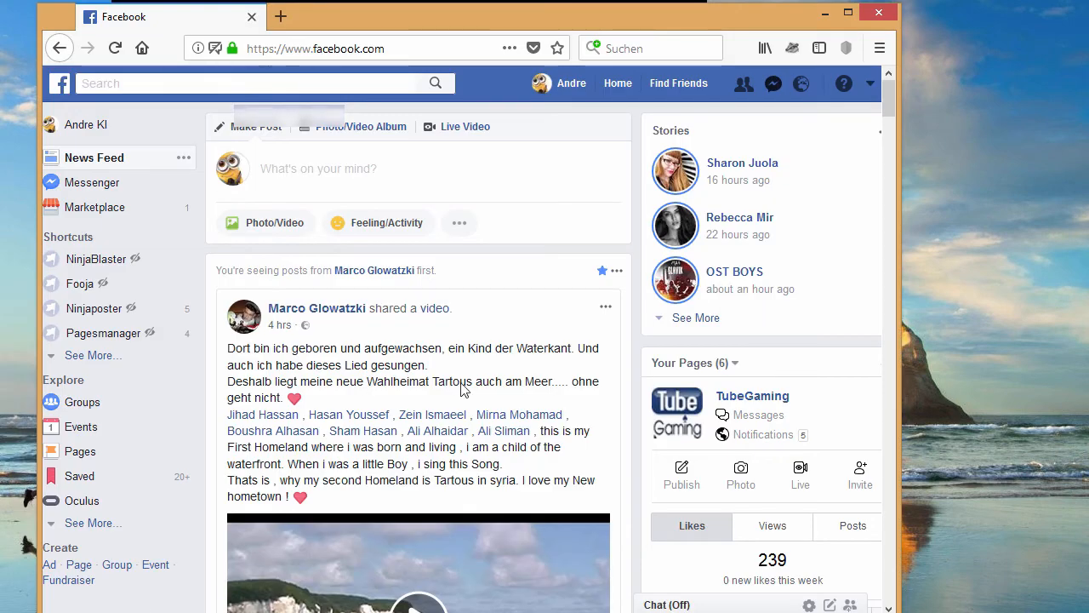
pyautogui.click(773, 83)
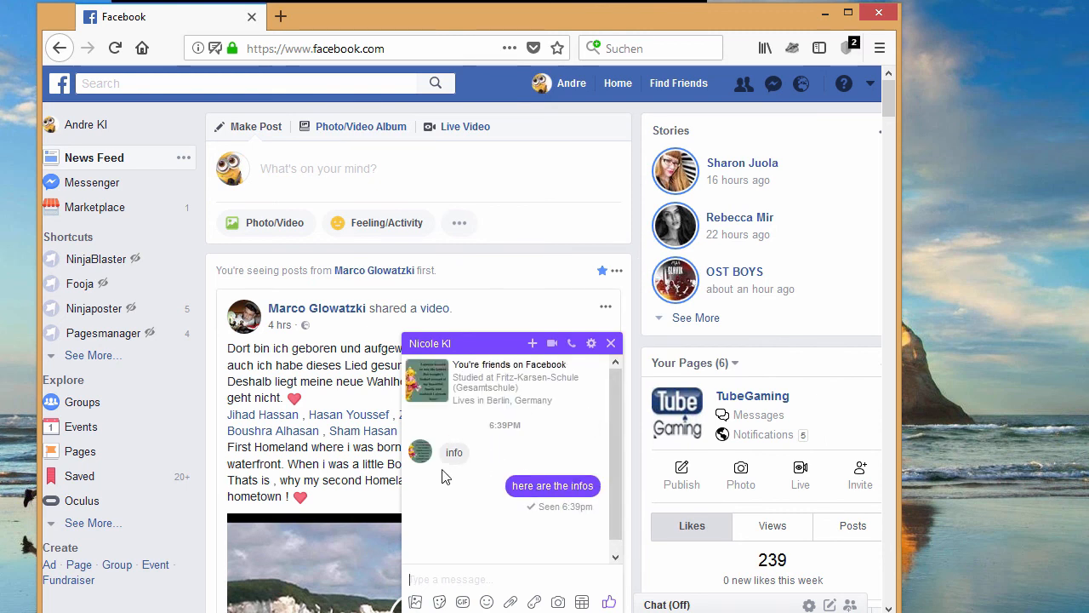
pyautogui.moveTo(566, 488)
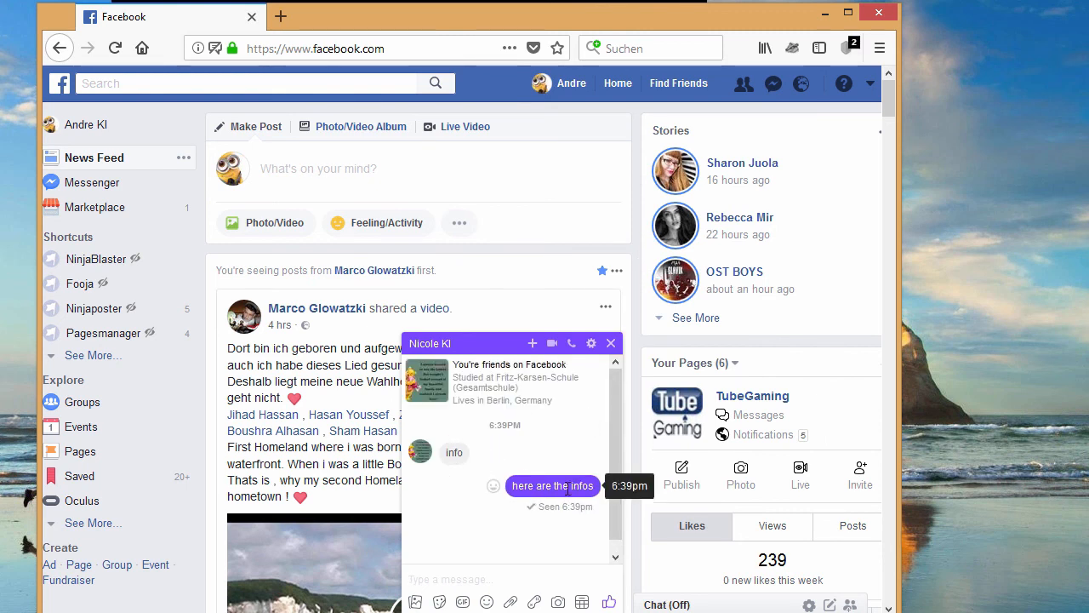